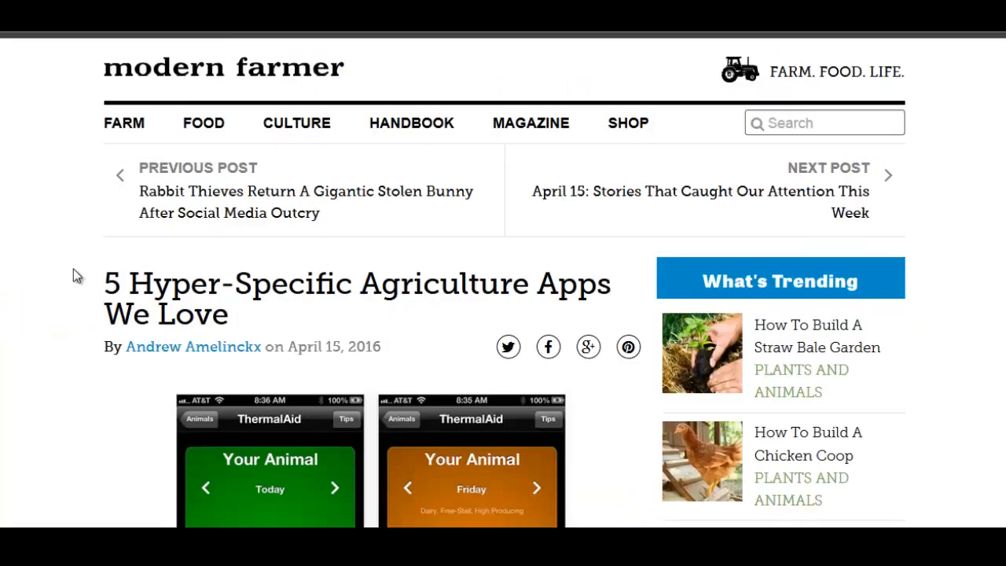
{"action": "mouse_move", "coordinate": [50, 261]}
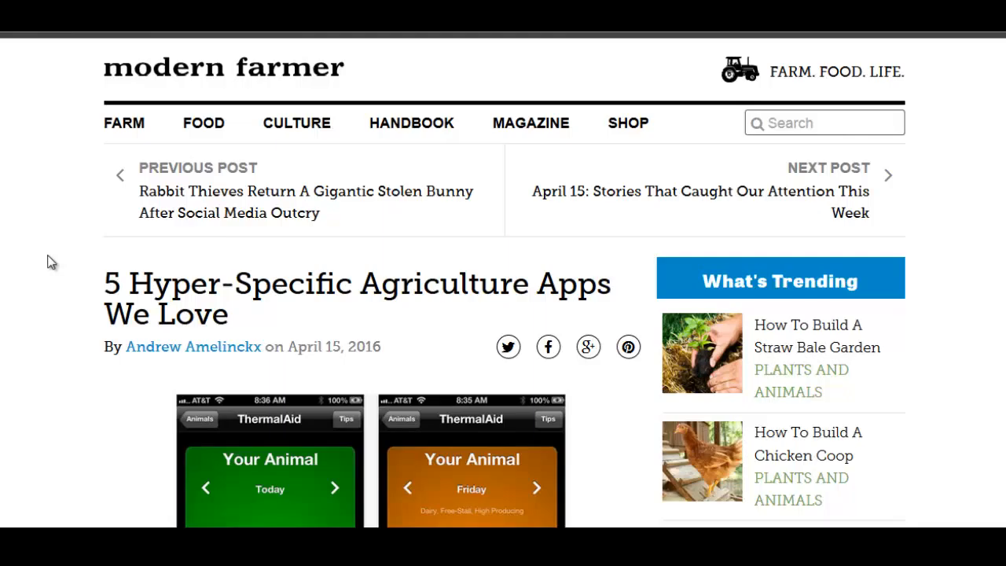
{"action": "scroll", "scroll_direction": "down", "scroll_amount": 3}
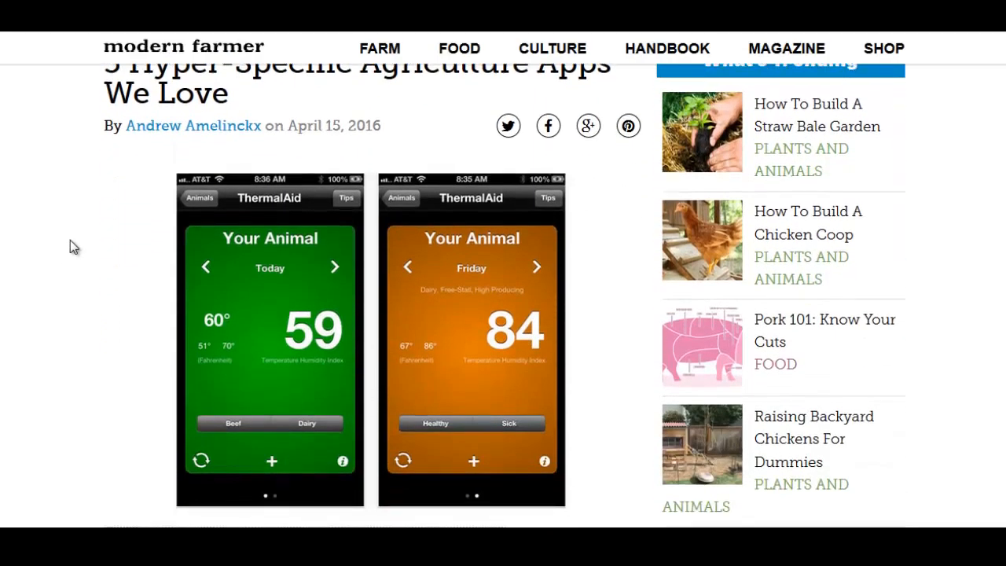
{"action": "scroll", "scroll_direction": "down", "scroll_amount": 3}
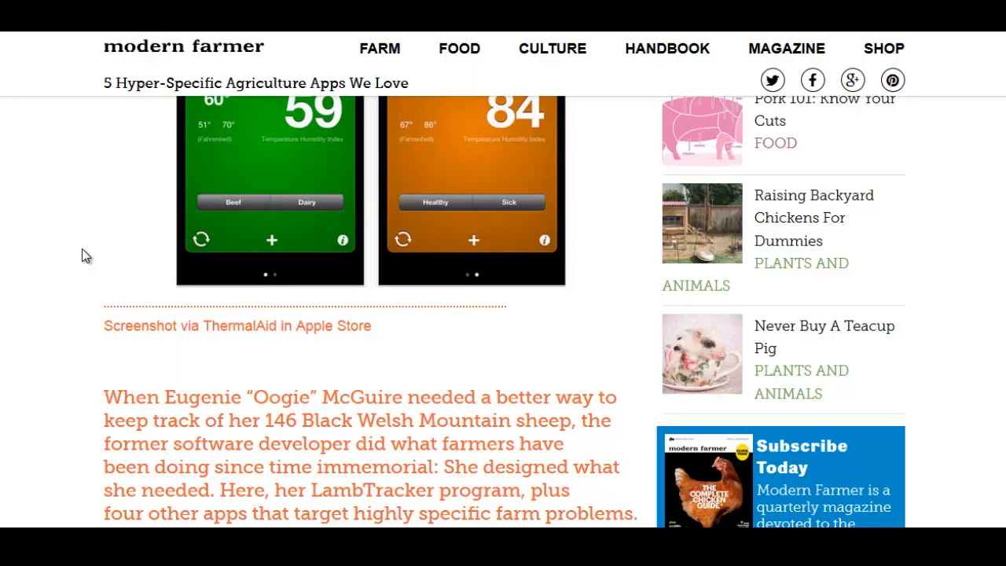
{"action": "scroll", "scroll_direction": "down", "scroll_amount": 3}
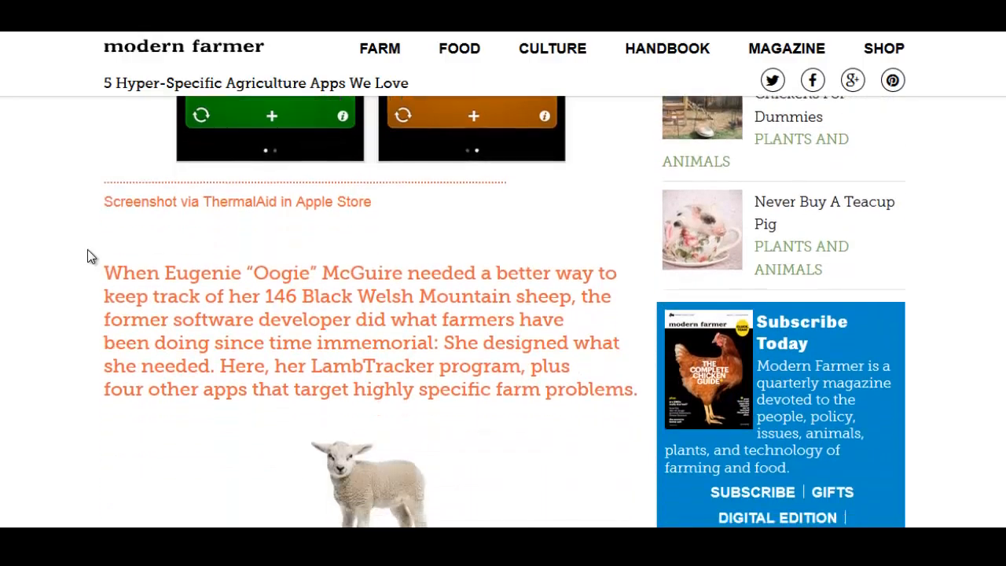
{"action": "scroll", "scroll_direction": "down", "scroll_amount": 3}
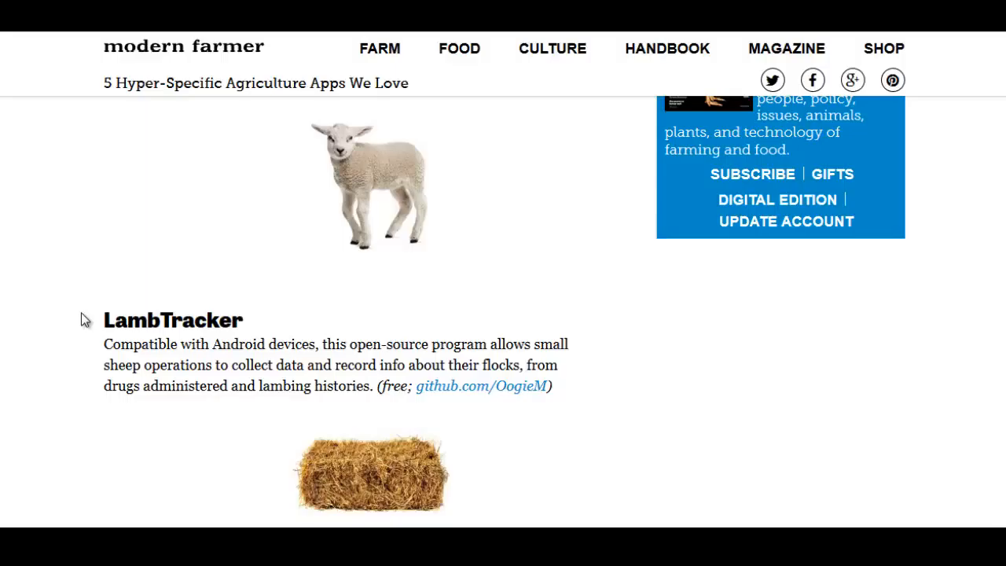
{"action": "mouse_move", "coordinate": [129, 268]}
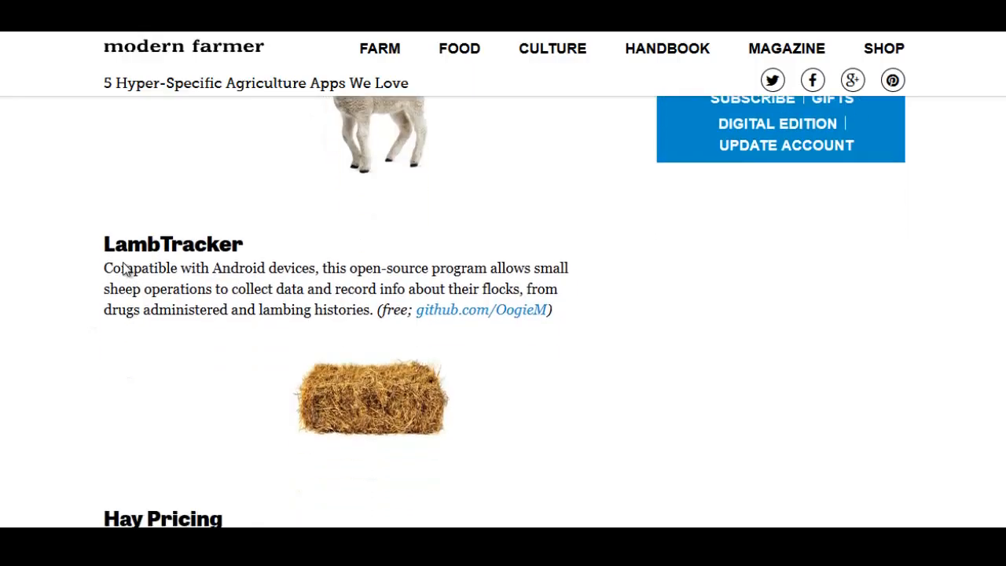
{"action": "scroll", "scroll_direction": "down", "scroll_amount": 3}
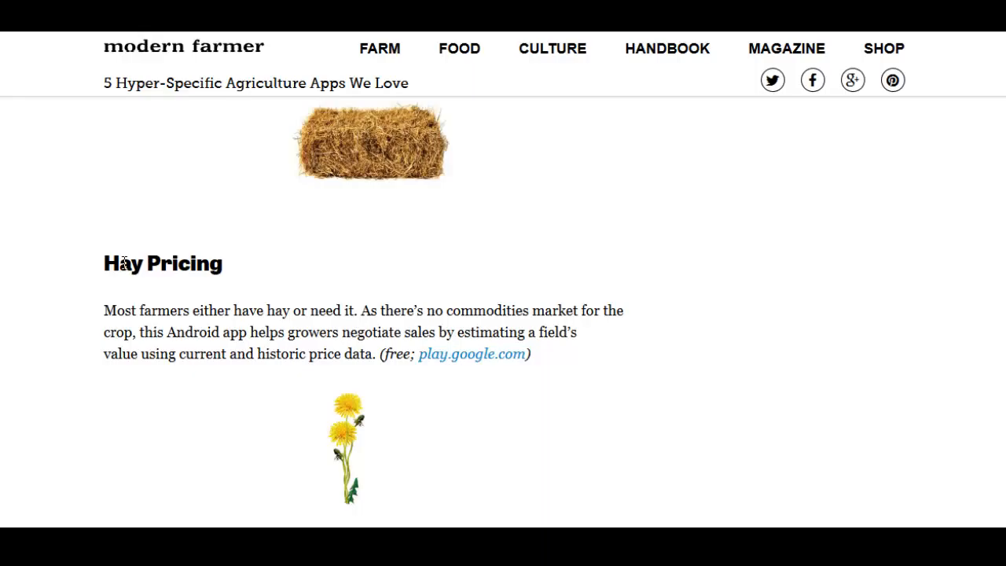
{"action": "scroll", "scroll_direction": "down", "scroll_amount": 3}
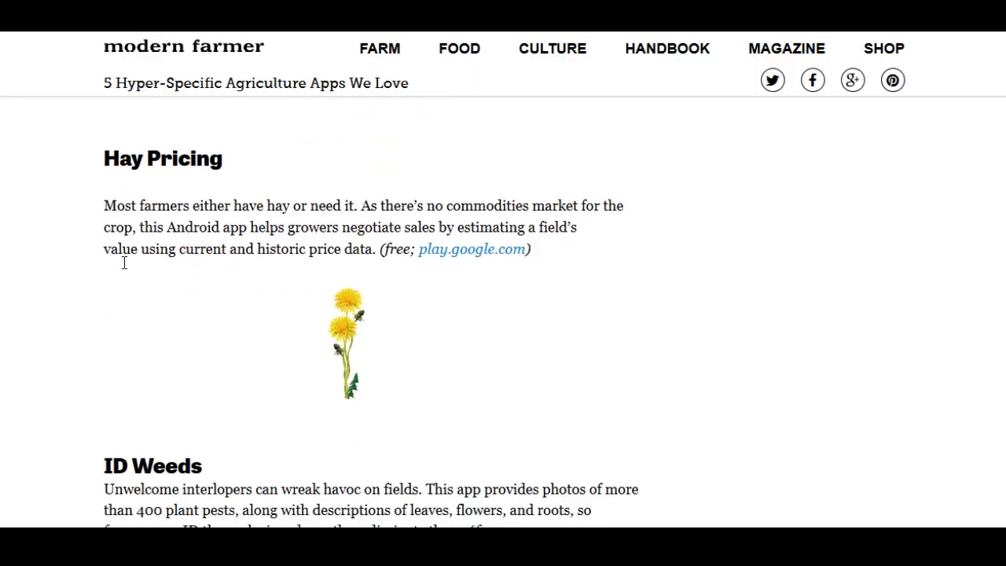
{"action": "scroll", "scroll_direction": "down", "scroll_amount": 3}
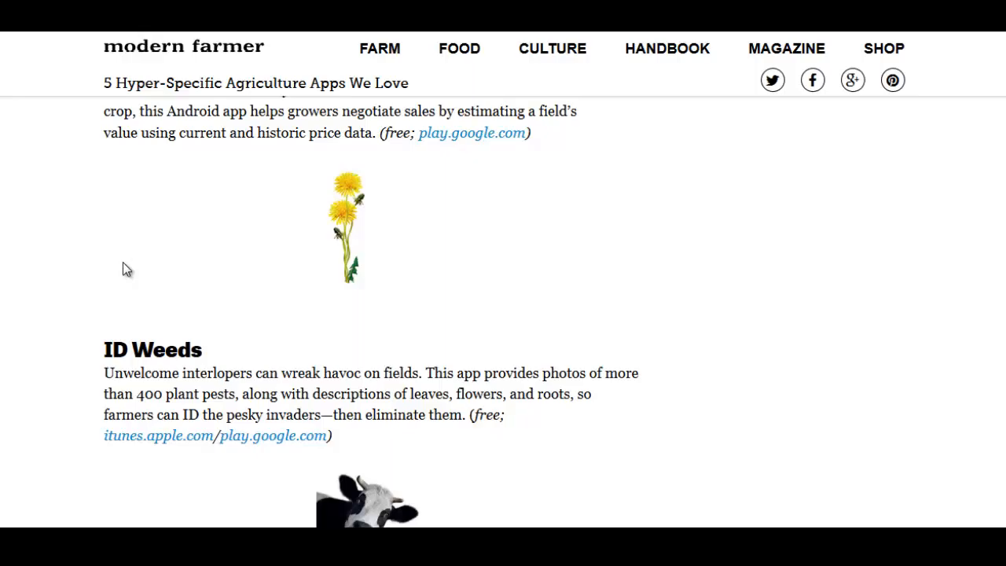
{"action": "scroll", "scroll_direction": "down", "scroll_amount": 3}
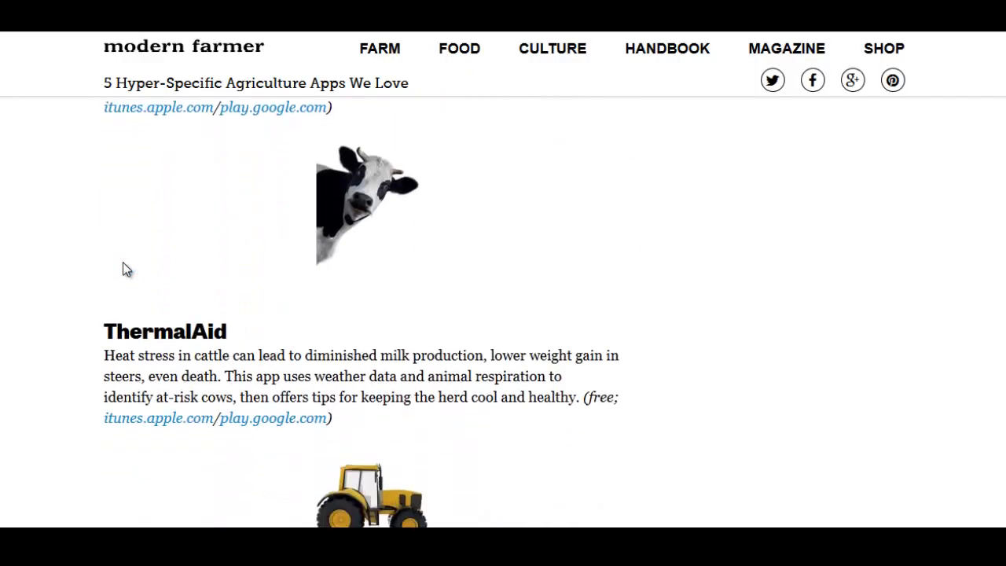
{"action": "scroll", "scroll_direction": "down", "scroll_amount": 3}
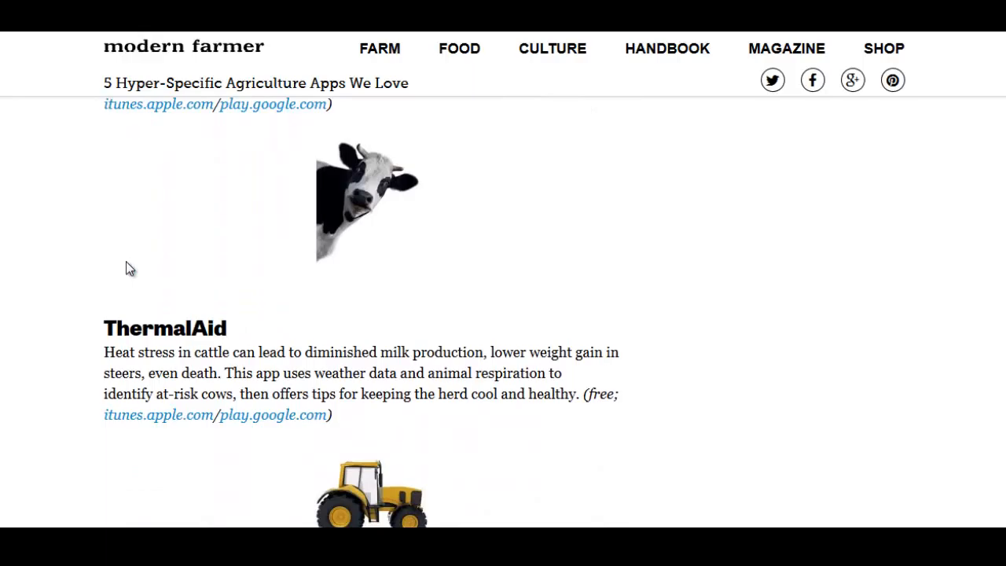
{"action": "scroll", "scroll_direction": "down", "scroll_amount": 3}
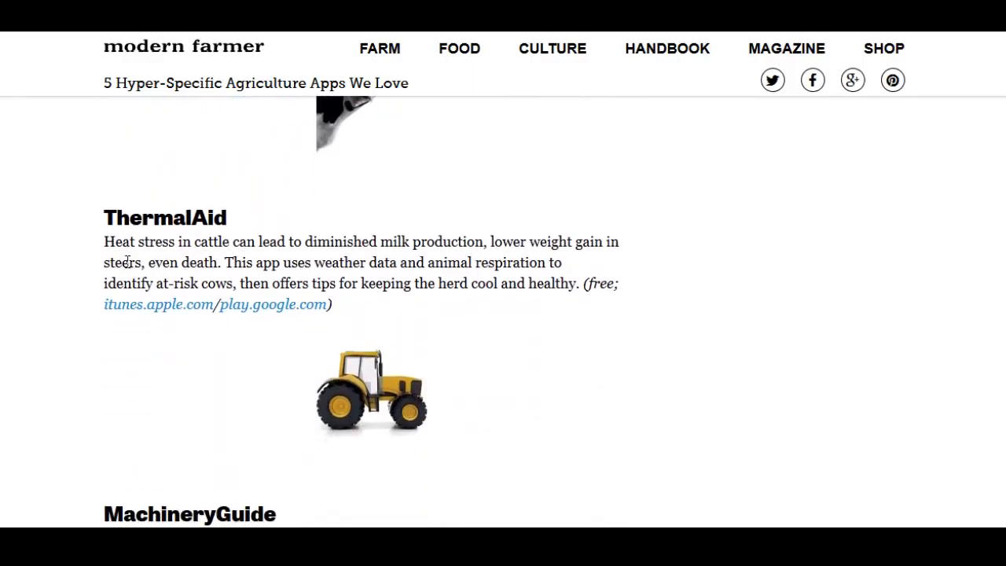
{"action": "scroll", "scroll_direction": "down", "scroll_amount": 3}
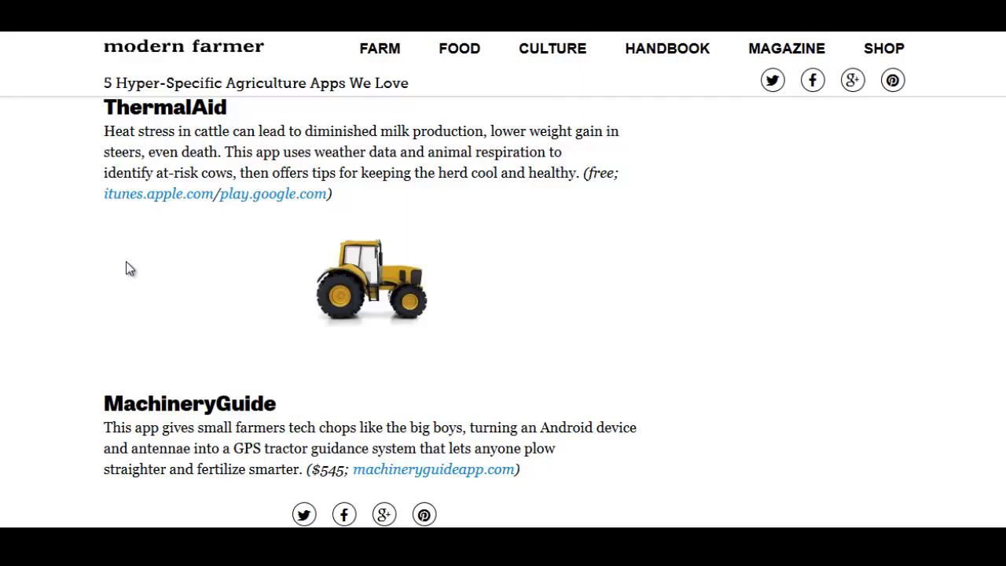
{"action": "scroll", "scroll_direction": "down", "scroll_amount": 3}
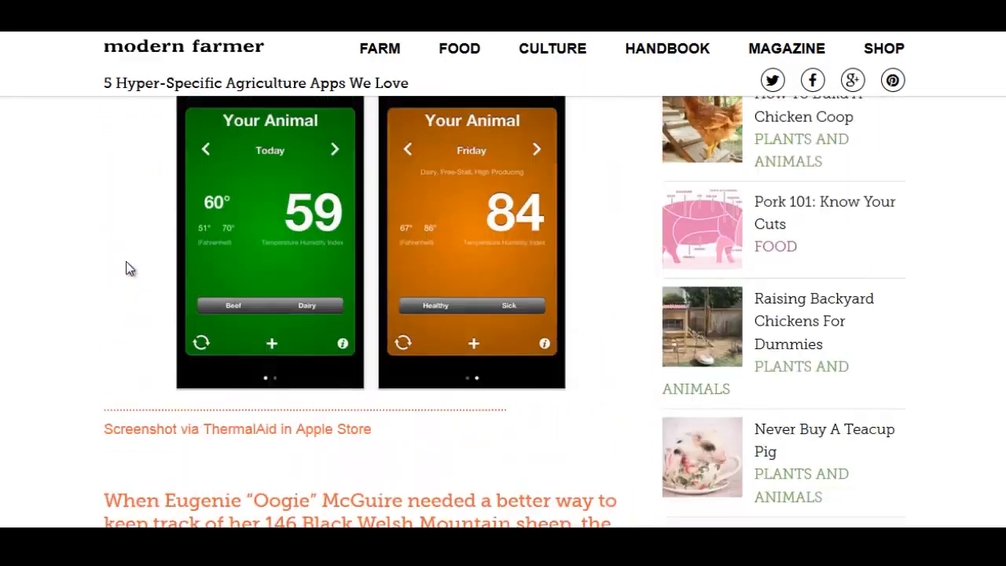
{"action": "scroll", "scroll_direction": "down", "scroll_amount": 3}
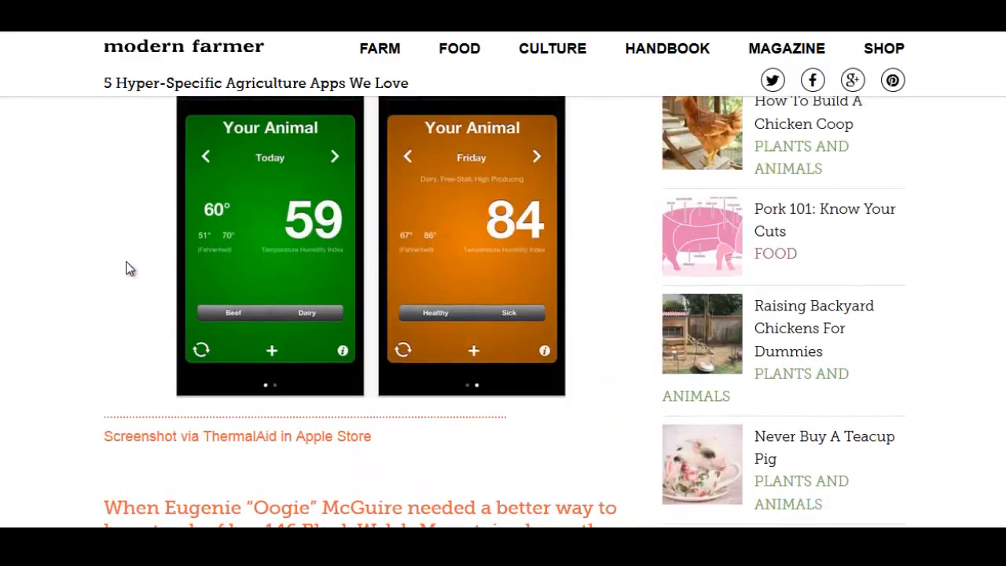